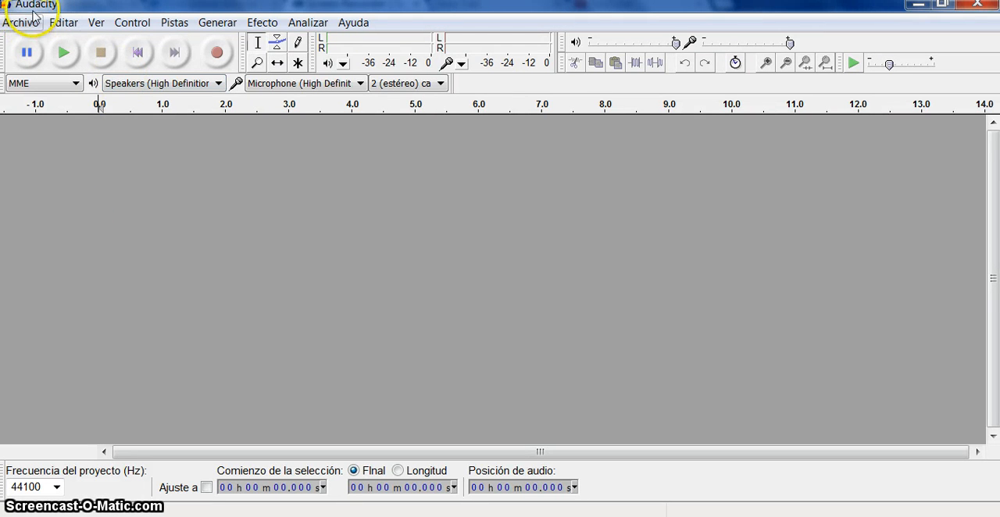
{"action": "mouse_move", "coordinate": [75, 133]}
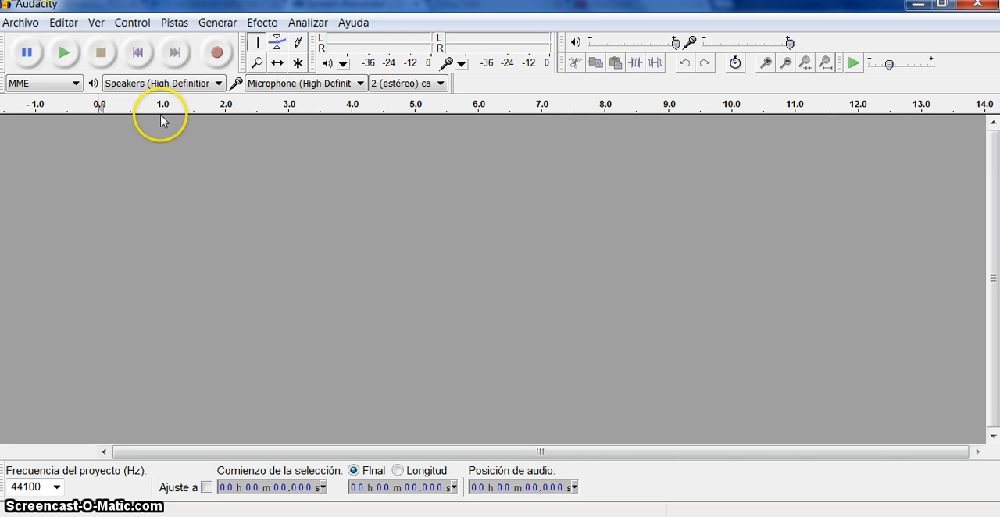
{"action": "mouse_move", "coordinate": [162, 116]}
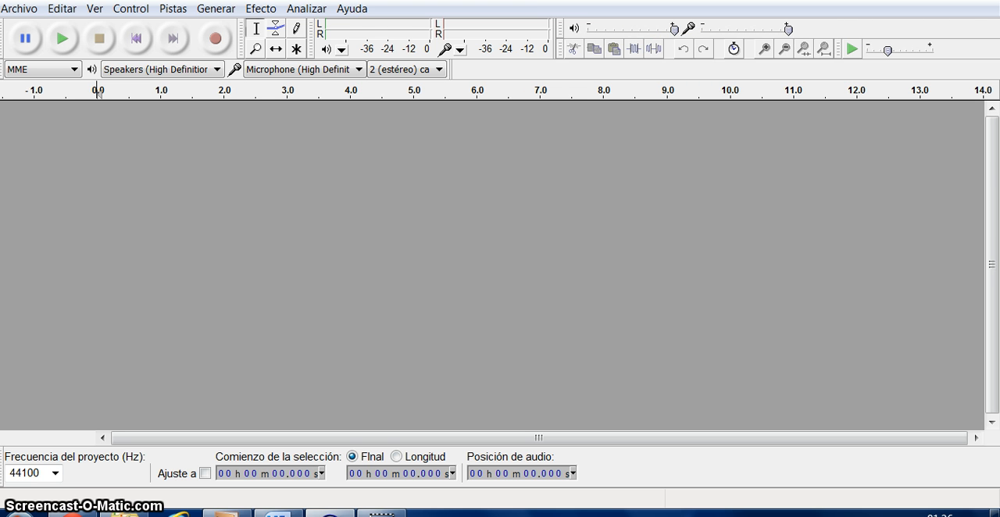
{"action": "mouse_move", "coordinate": [993, 7]}
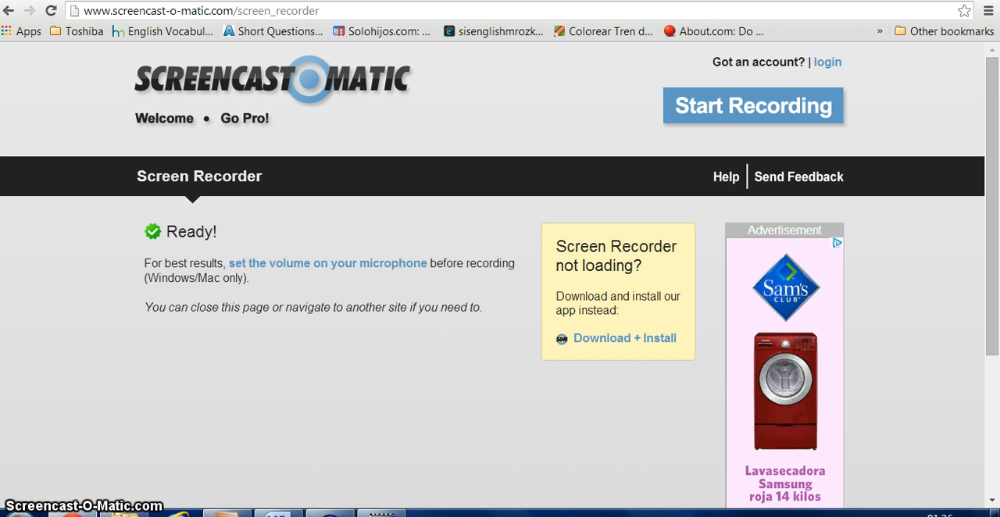
{"action": "mouse_move", "coordinate": [341, 156]}
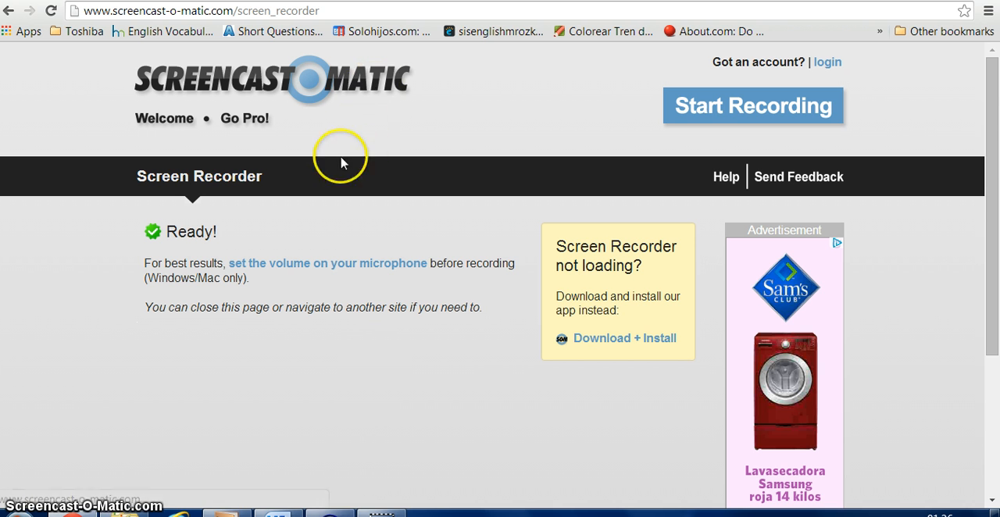
{"action": "mouse_move", "coordinate": [553, 10]}
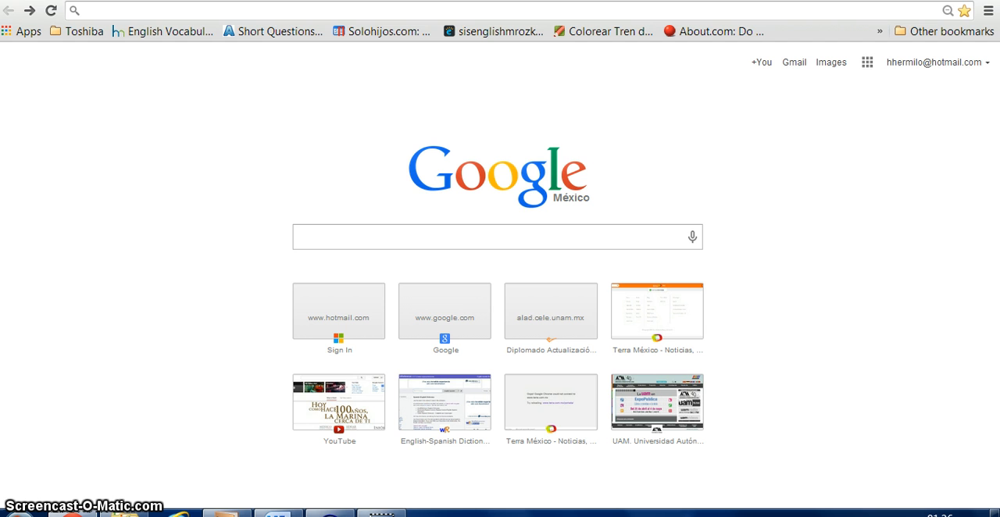
Search Google for 'audacity' to find the official Audacity site
{"action": "left_click", "coordinate": [355, 236]}
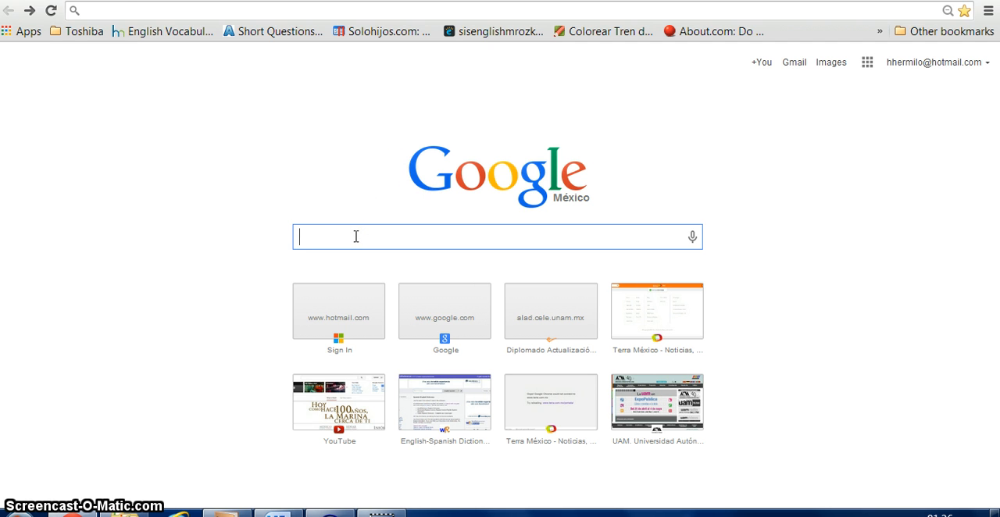
{"action": "type", "text": "audacity"}
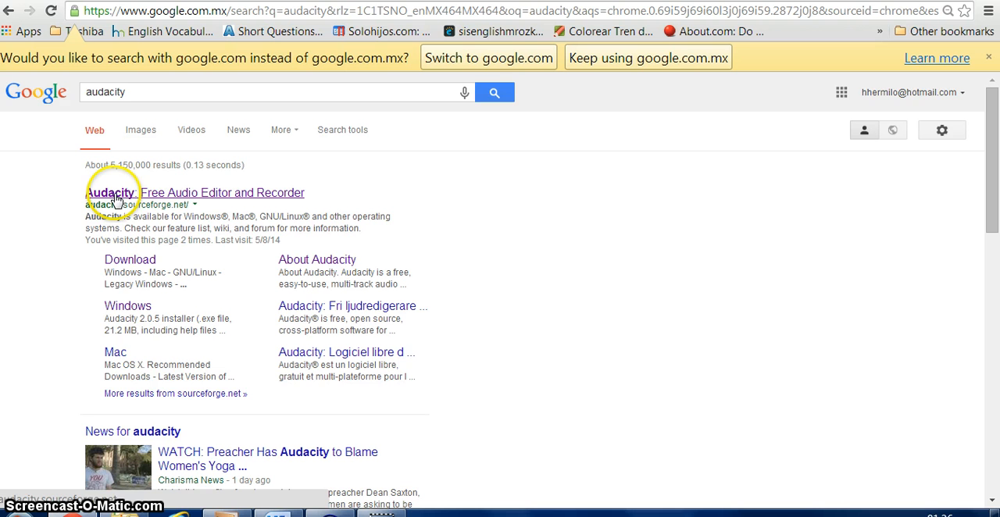
{"action": "mouse_move", "coordinate": [172, 200]}
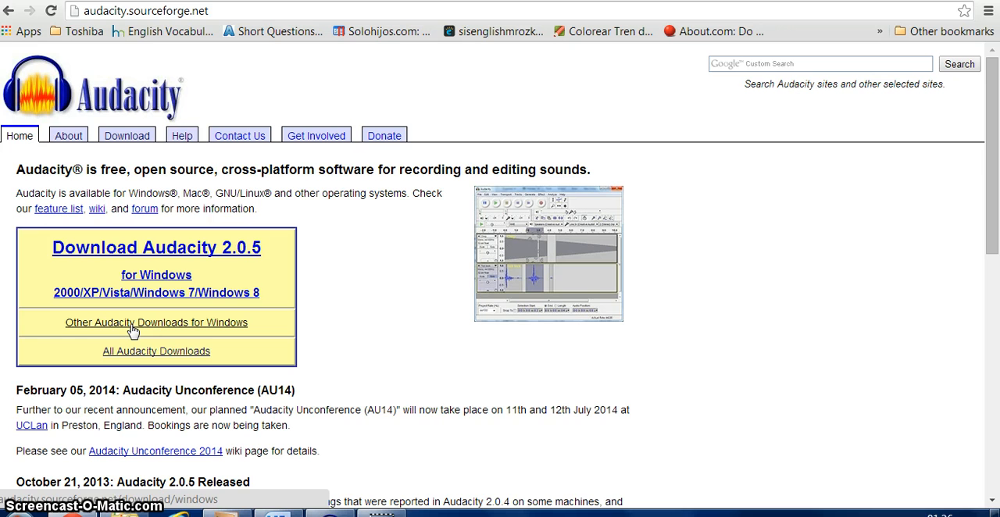
Go to Other Audacity Downloads for Windows and follow the LAME MP3 encoder link
{"action": "left_click", "coordinate": [156, 322]}
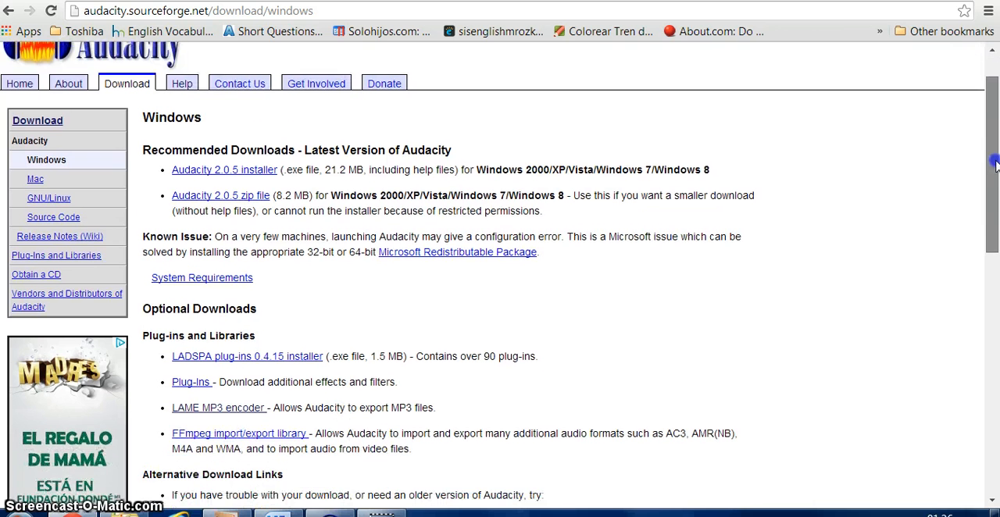
{"action": "scroll", "scroll_direction": "down", "scroll_amount": 3}
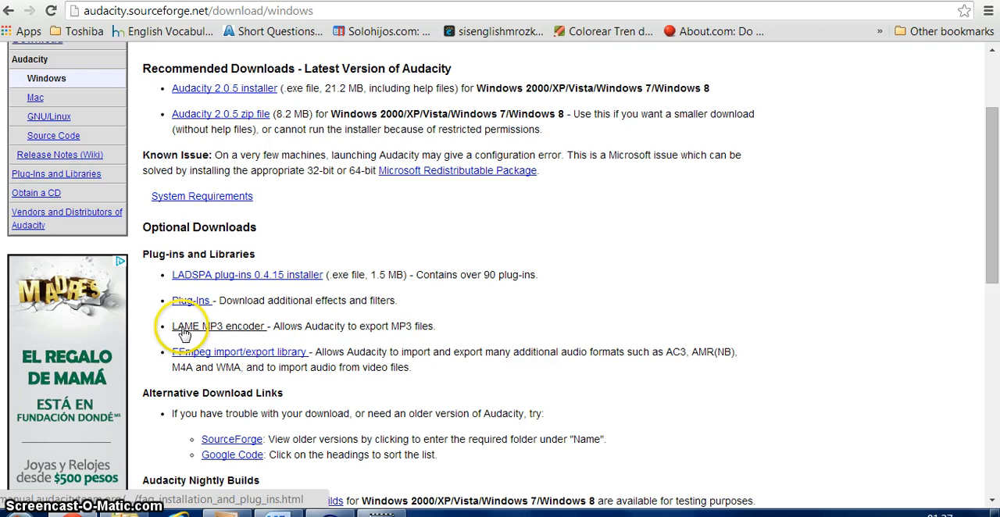
{"action": "mouse_move", "coordinate": [242, 331]}
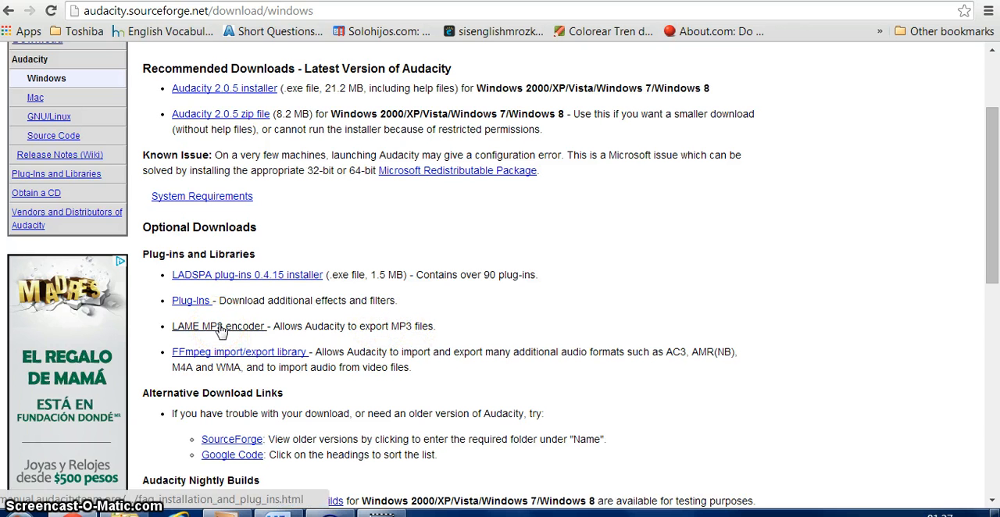
{"action": "left_click", "coordinate": [219, 325]}
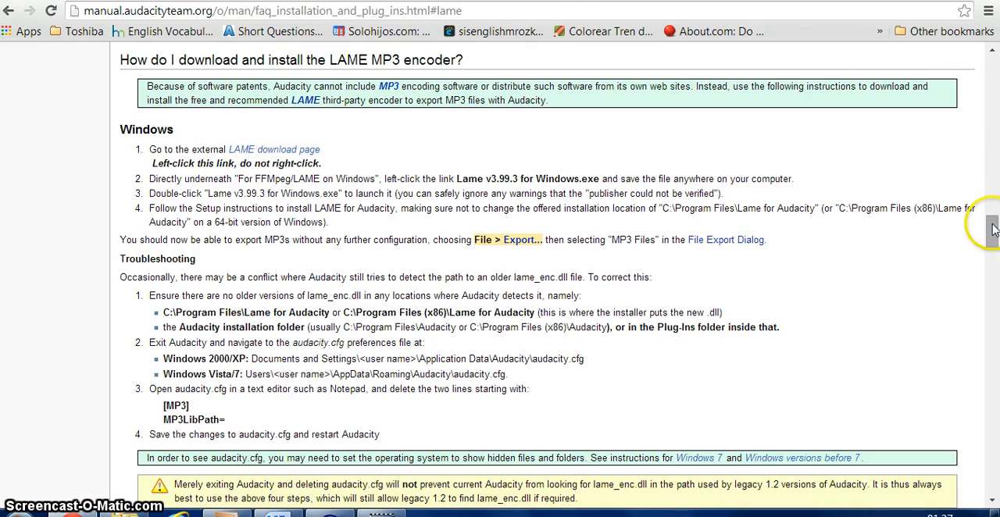
Scroll the Audacity manual down to the Windows LAME installation instructions
{"action": "scroll", "scroll_direction": "down", "scroll_amount": 3}
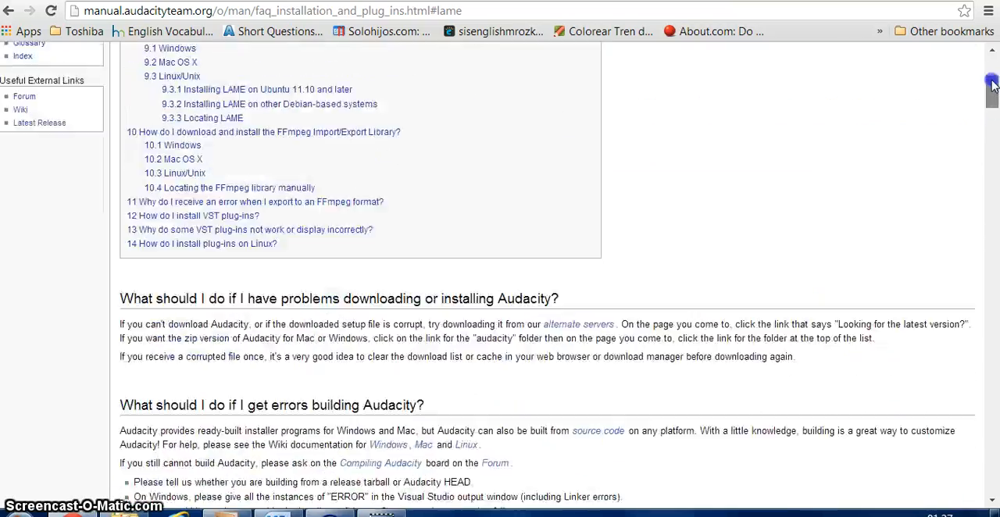
{"action": "scroll", "scroll_direction": "down", "scroll_amount": 3}
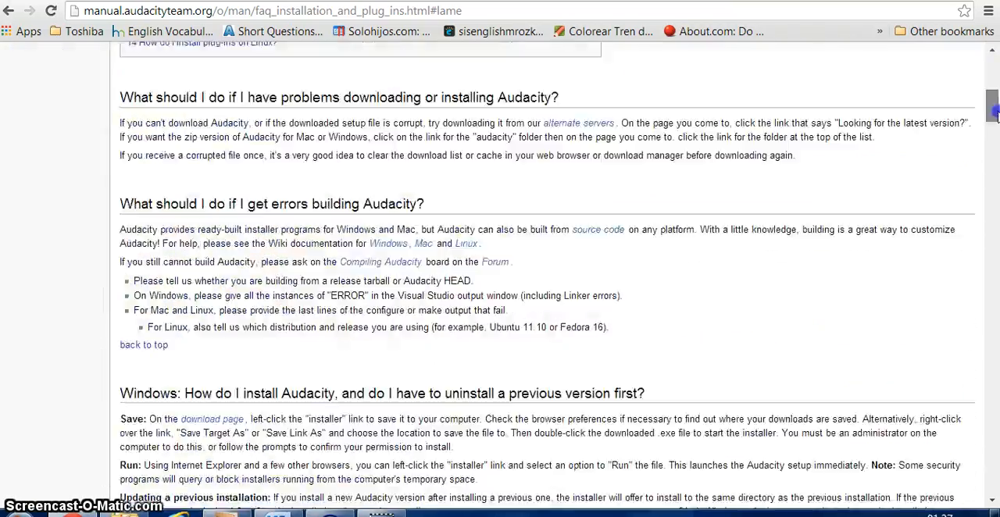
{"action": "scroll", "scroll_direction": "down", "scroll_amount": 3}
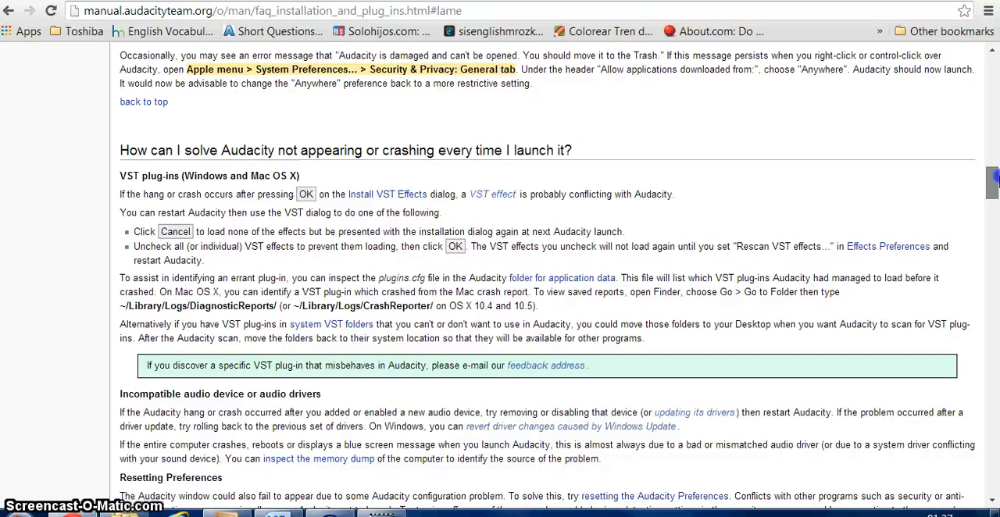
{"action": "scroll", "scroll_direction": "down", "scroll_amount": 3}
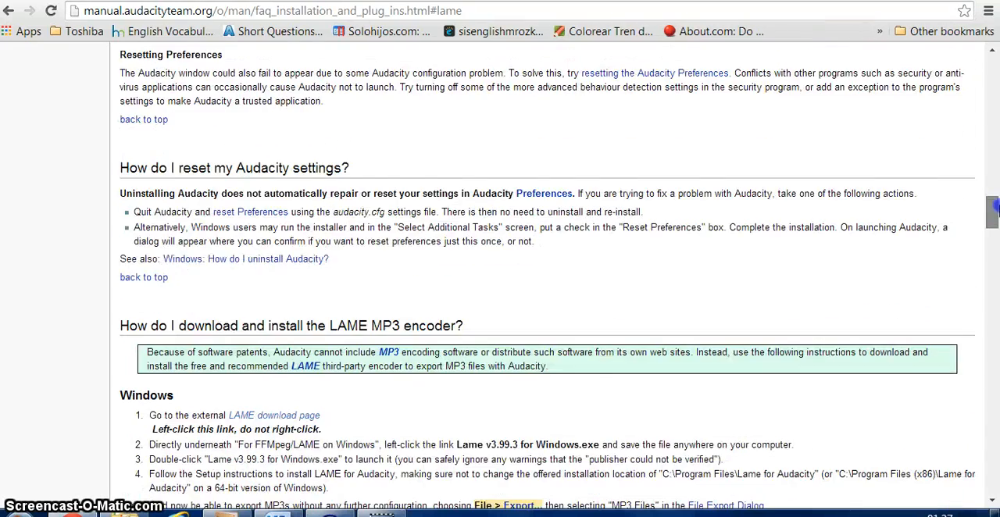
{"action": "scroll", "scroll_direction": "down", "scroll_amount": 3}
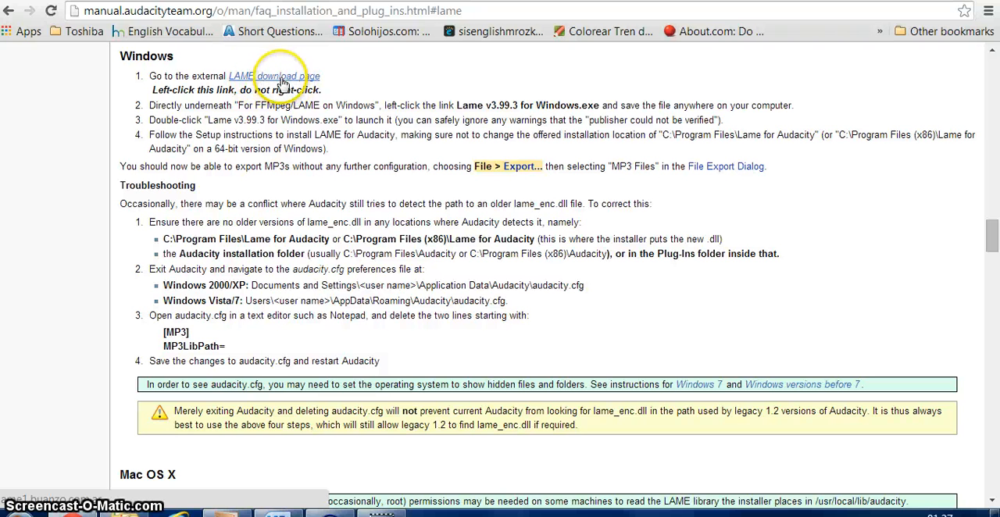
Follow the LAME download page link and proceed to the external LAME download site
{"action": "left_click", "coordinate": [273, 75]}
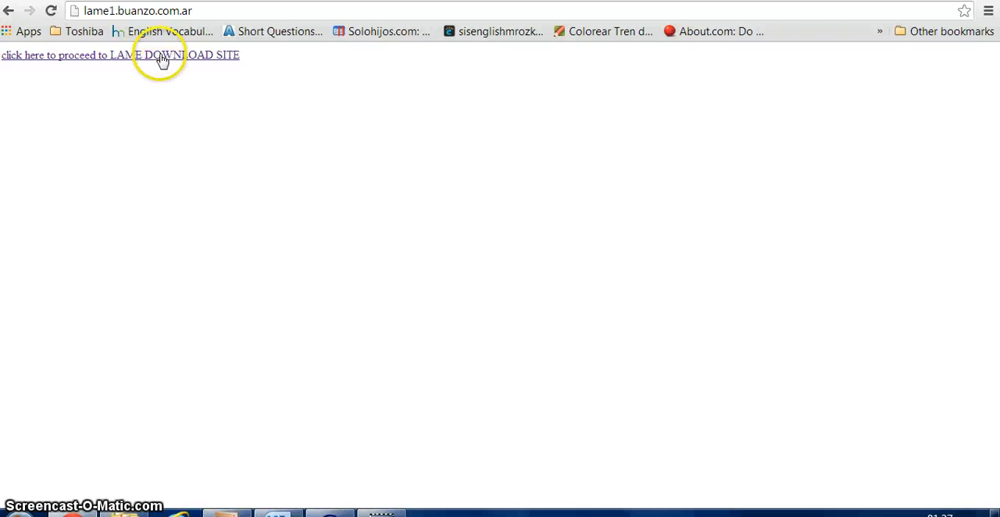
{"action": "left_click", "coordinate": [160, 55]}
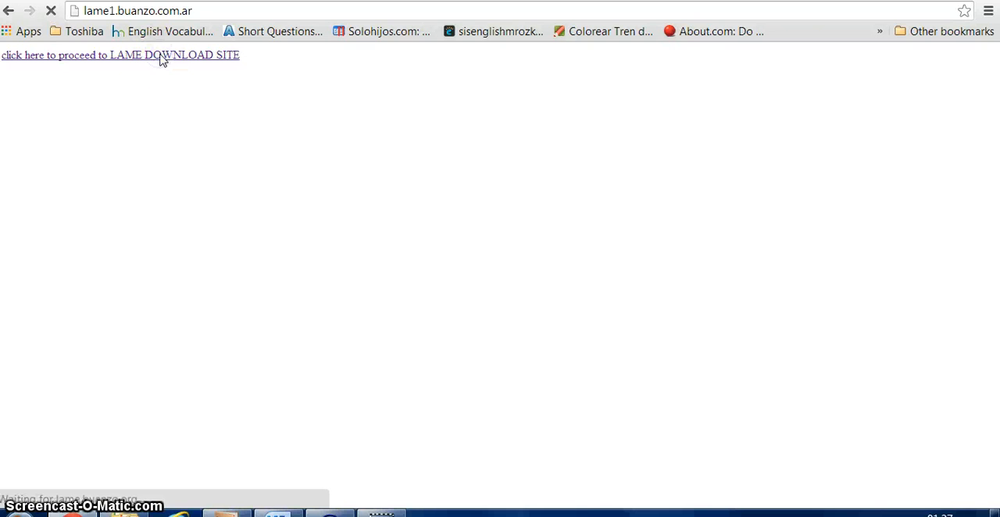
{"action": "left_click", "coordinate": [119, 55]}
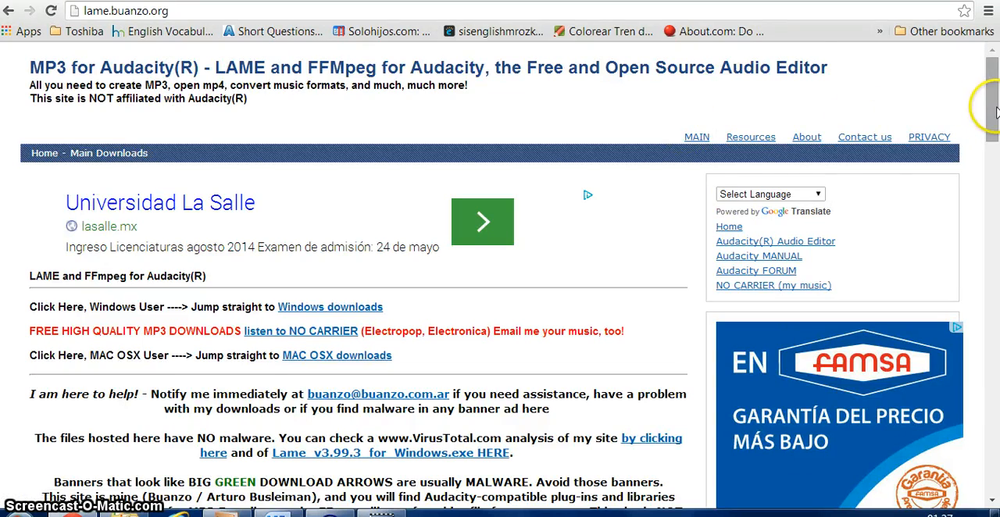
Scroll the LAME site down to the 'For FFmpeg/LAME on Windows' section
{"action": "scroll", "scroll_direction": "down", "scroll_amount": 3}
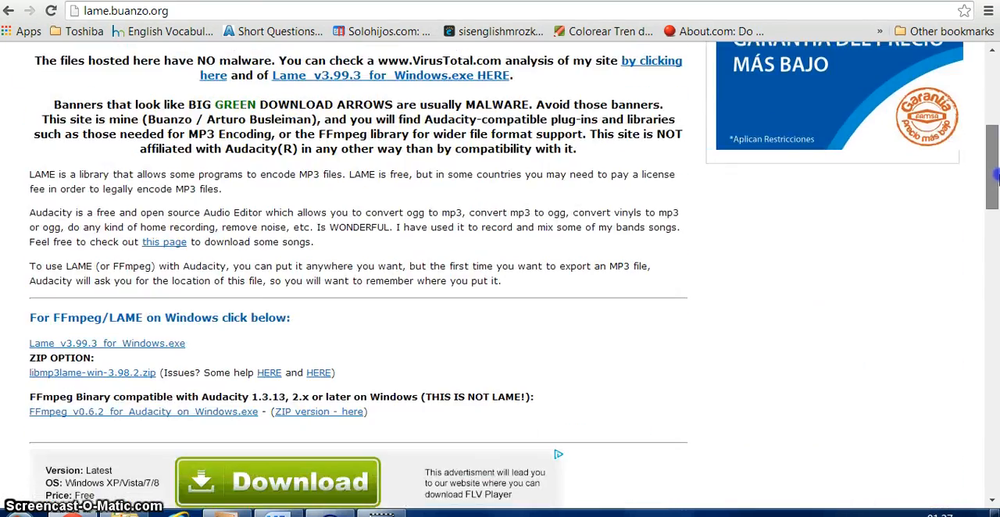
{"action": "scroll", "scroll_direction": "down", "scroll_amount": 3}
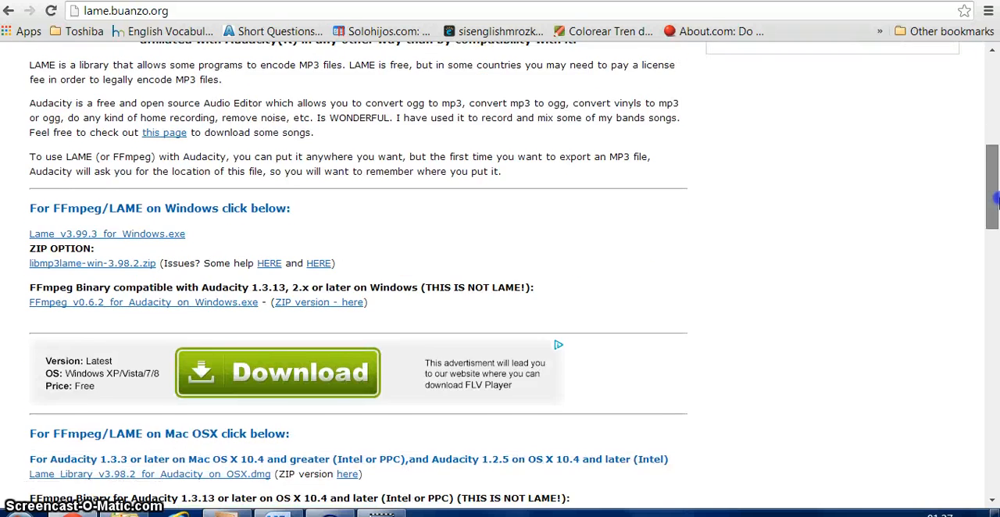
{"action": "scroll", "scroll_direction": "down", "scroll_amount": 3}
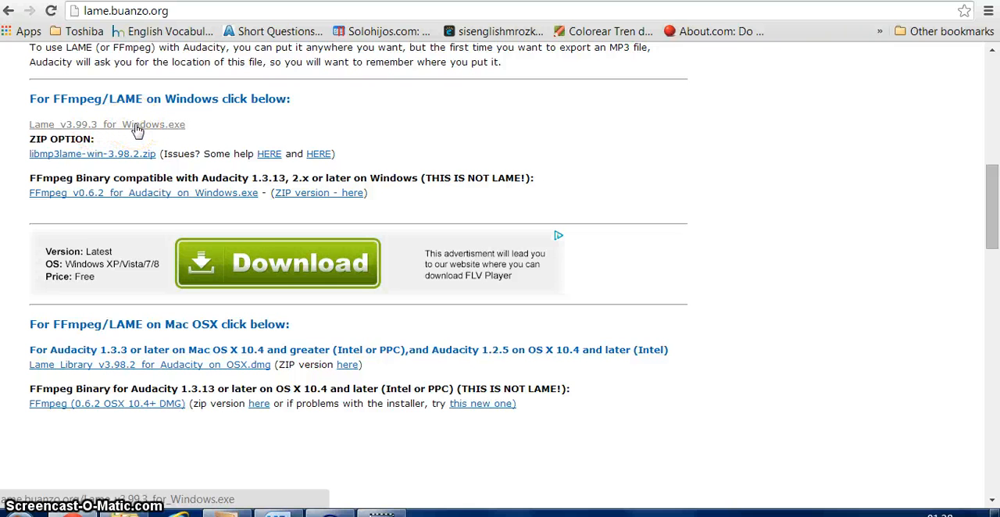
Download the Lame_v3.99.3_for_Windows.exe installer
{"action": "left_click", "coordinate": [106, 125]}
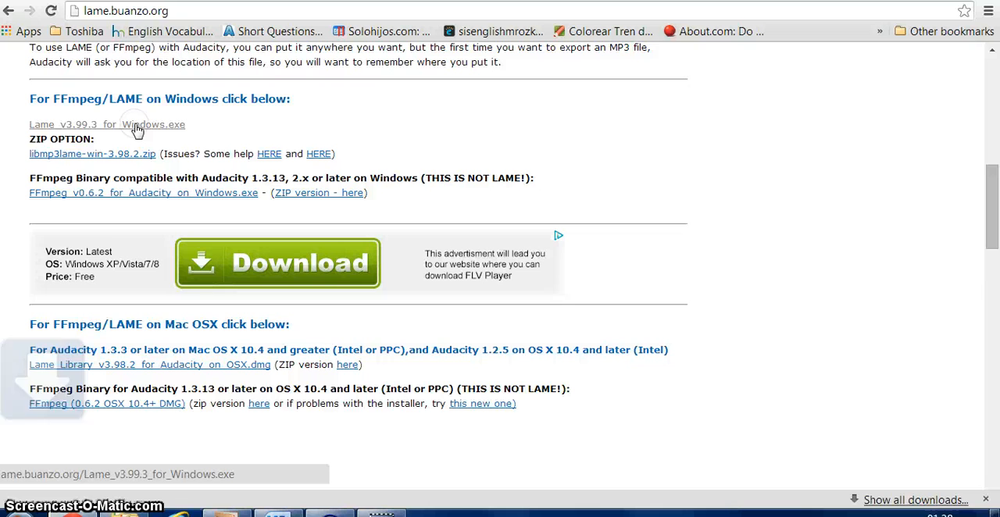
{"action": "left_click", "coordinate": [106, 125]}
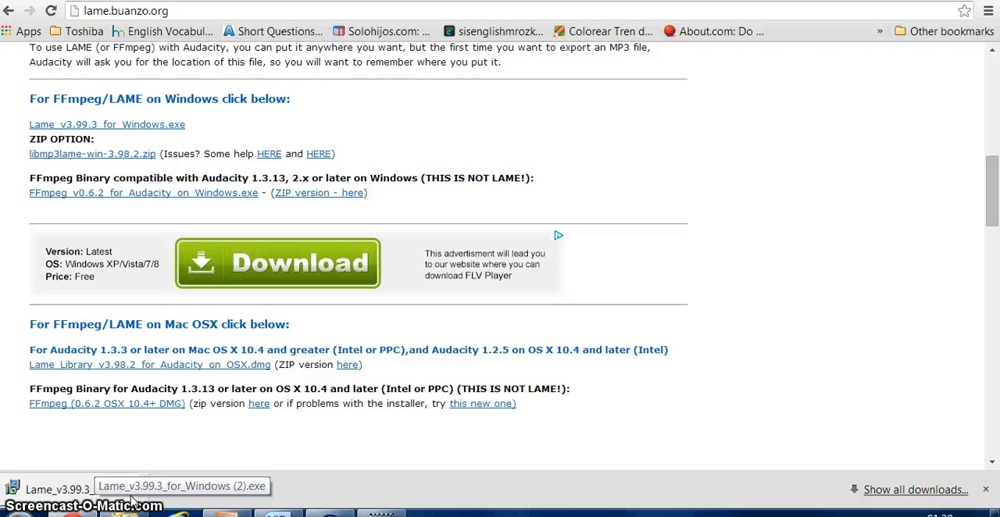
Launch the finished LAME installer from Chrome's downloads bar
{"action": "left_click", "coordinate": [57, 489]}
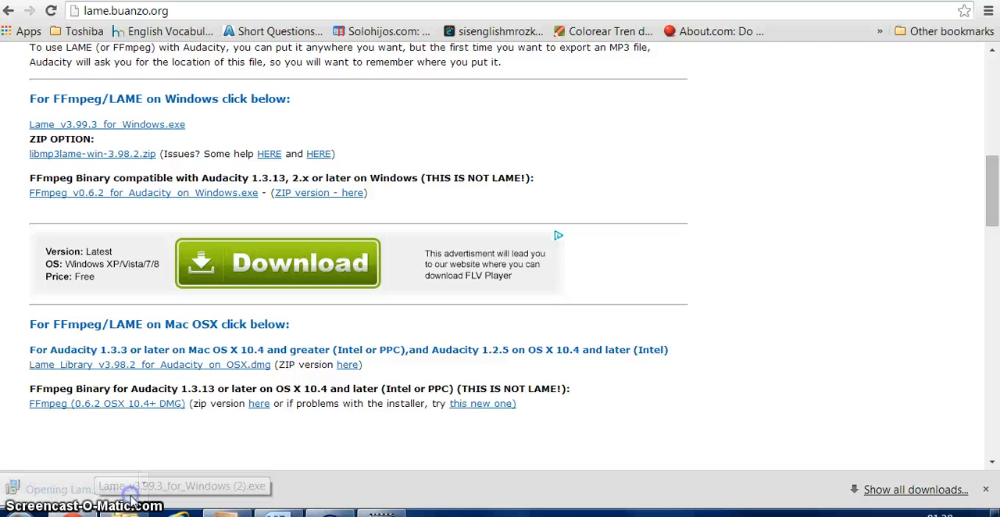
{"action": "left_click", "coordinate": [131, 497]}
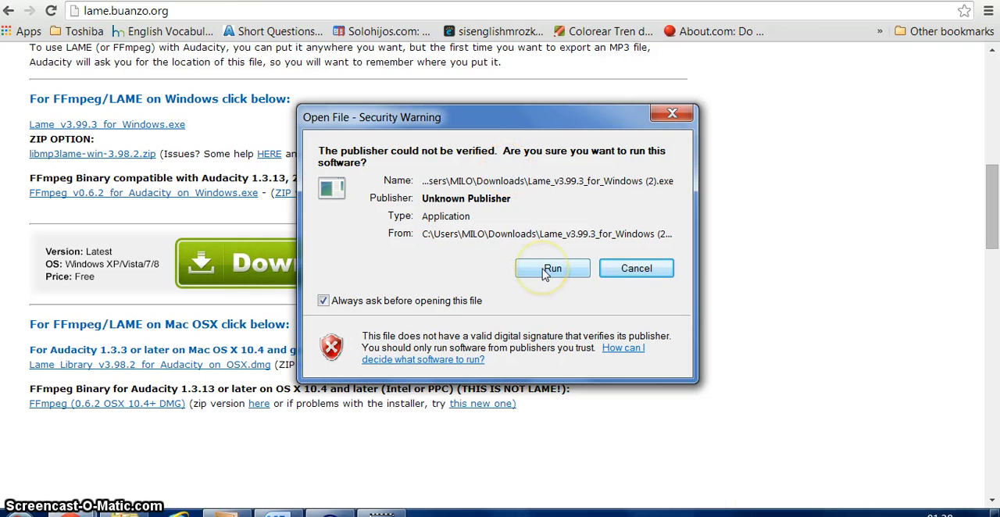
{"action": "mouse_move", "coordinate": [636, 269]}
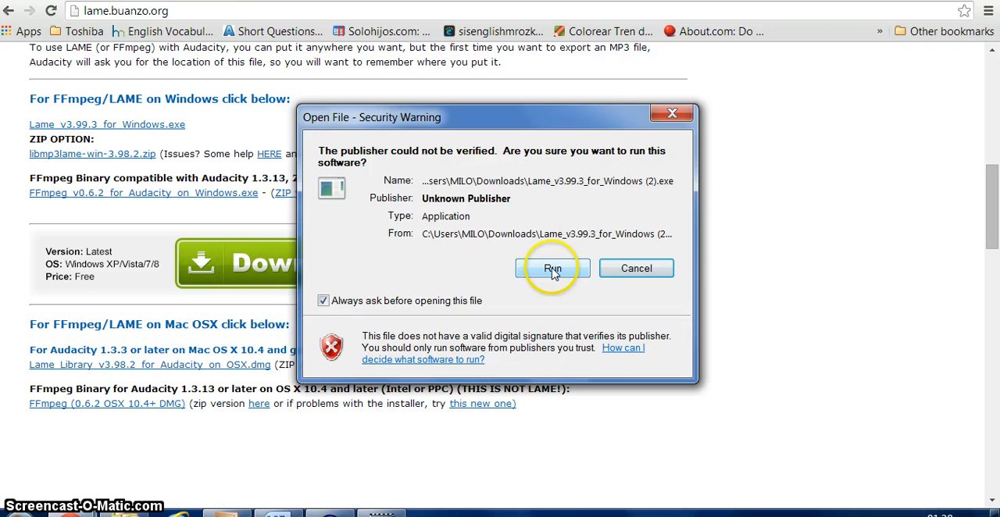
Choose Run in the security warning so the unverified LAME installer starts
{"action": "left_click", "coordinate": [553, 269]}
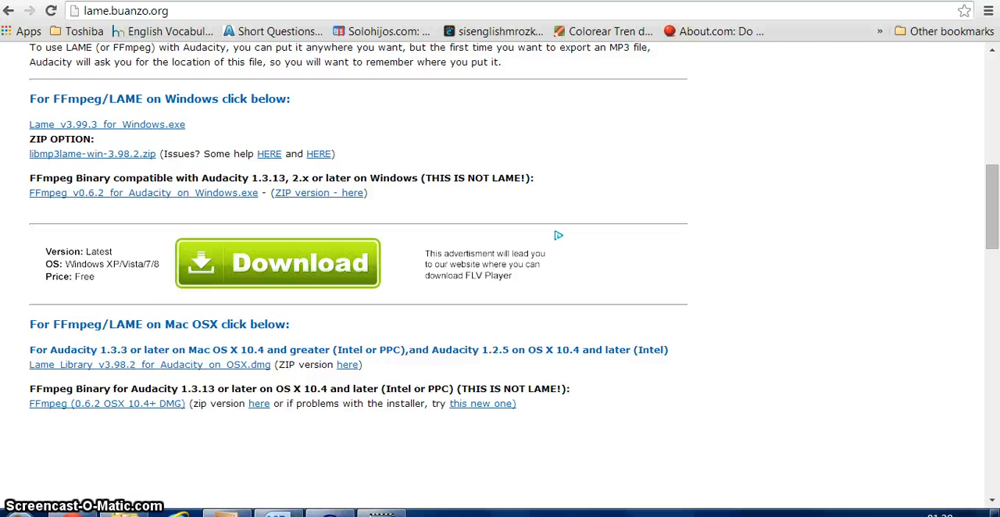
{"action": "left_click", "coordinate": [106, 125]}
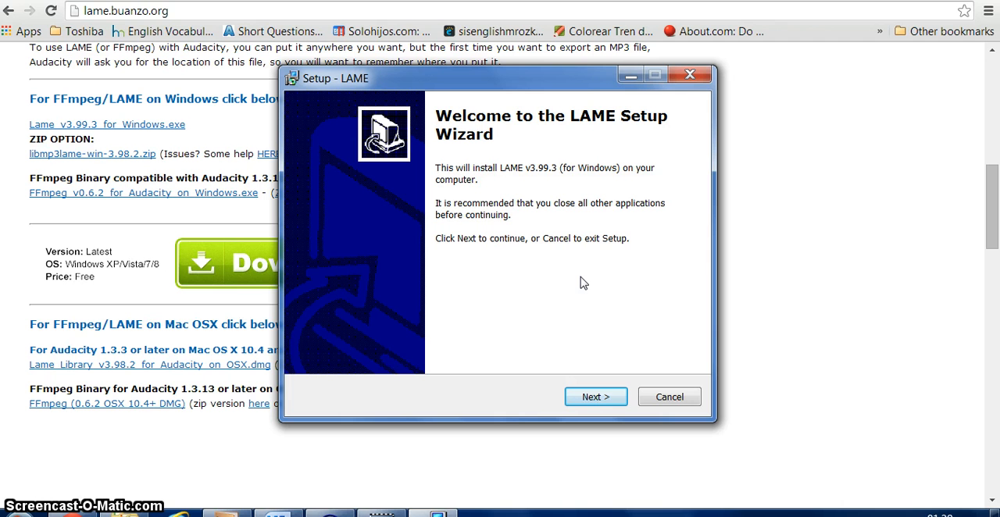
{"action": "mouse_move", "coordinate": [500, 178]}
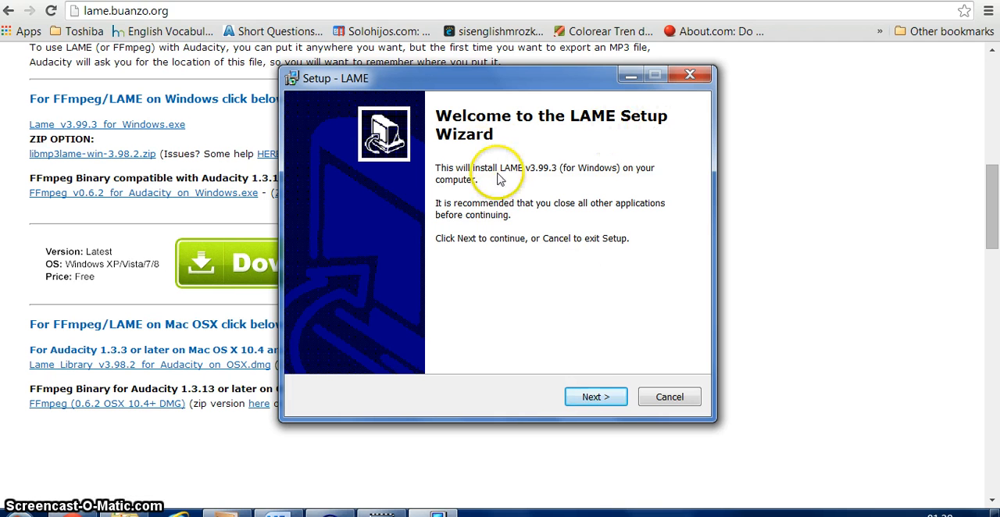
Advance past the Welcome and Information pages to the Select Destination Location step
{"action": "left_click", "coordinate": [595, 397]}
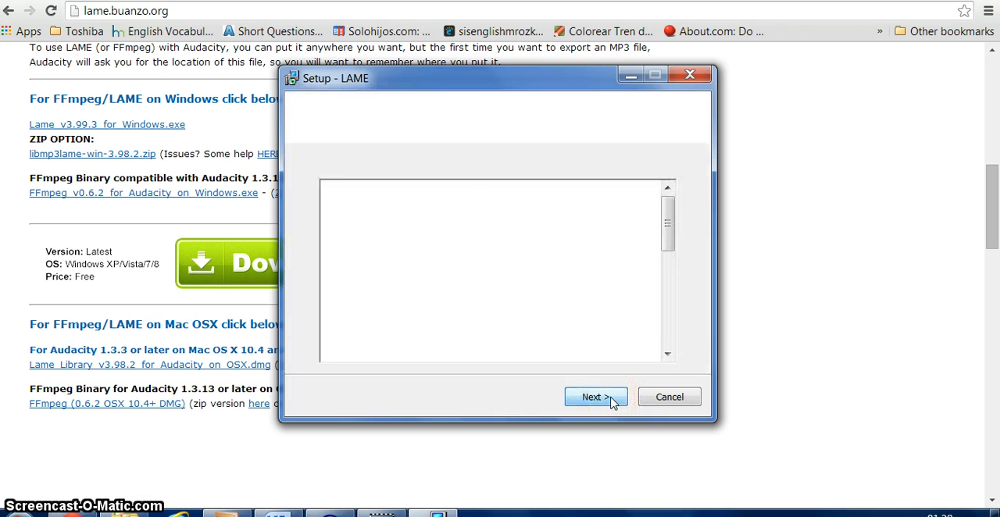
{"action": "left_click", "coordinate": [595, 396]}
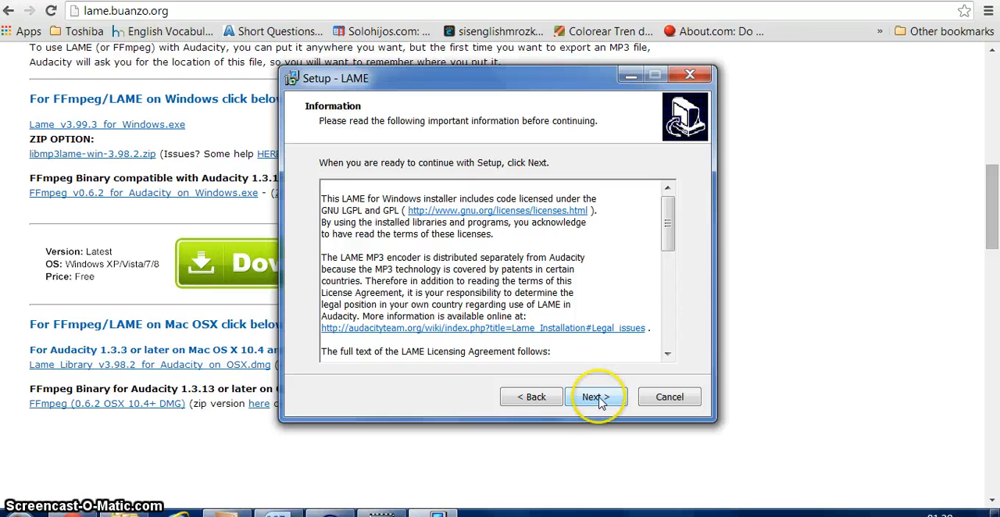
{"action": "left_click", "coordinate": [596, 397]}
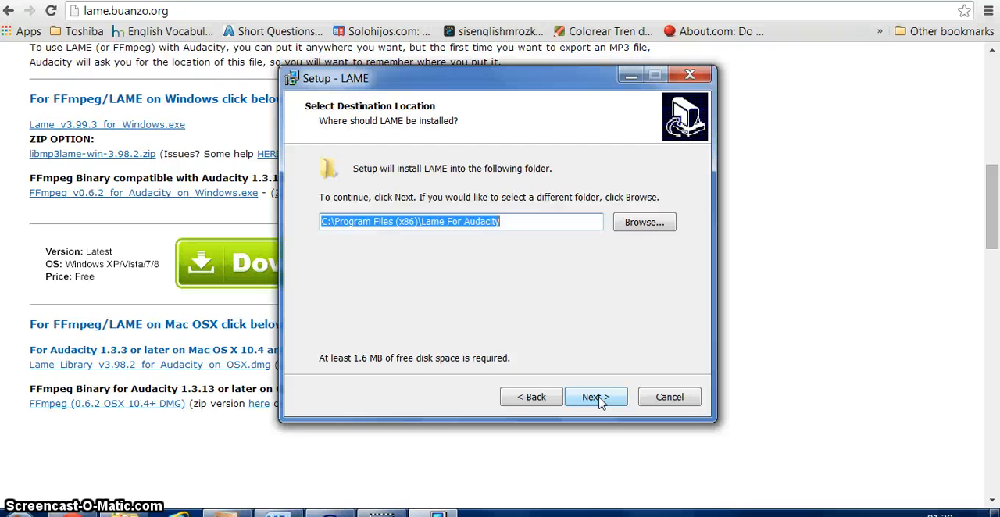
{"action": "mouse_move", "coordinate": [596, 265]}
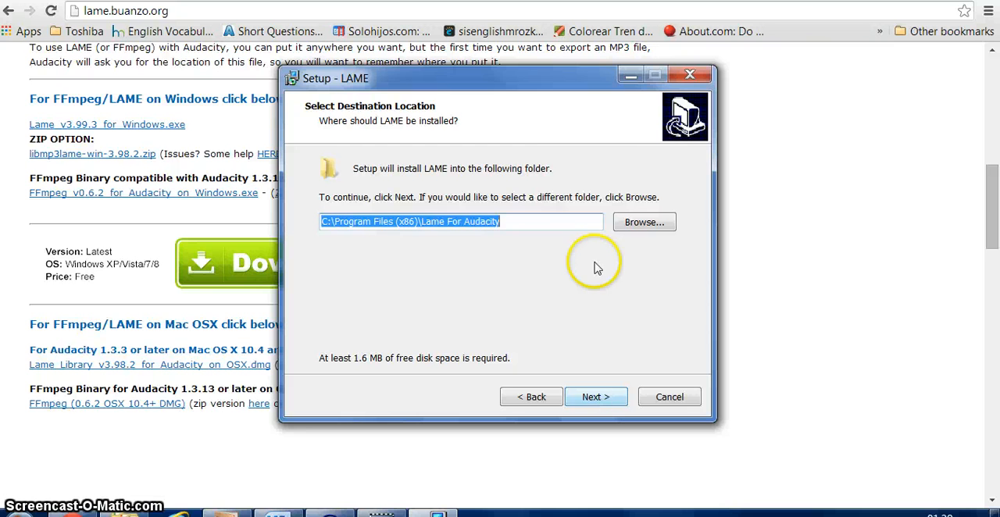
{"action": "mouse_move", "coordinate": [375, 261]}
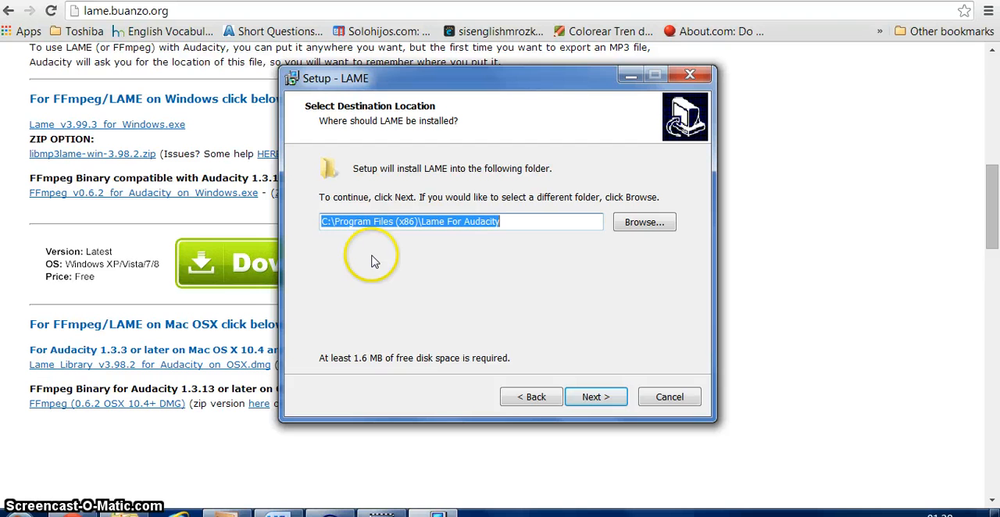
{"action": "mouse_move", "coordinate": [375, 261]}
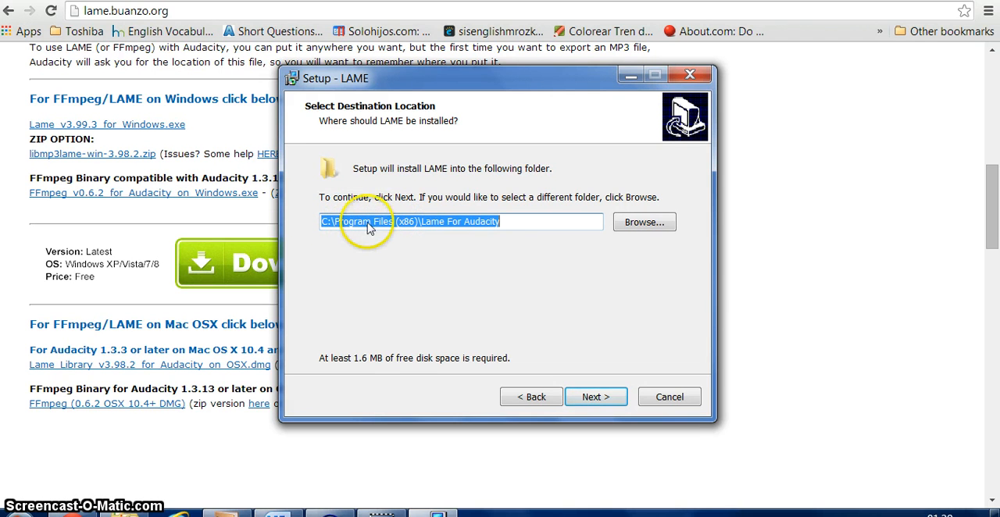
{"action": "mouse_move", "coordinate": [400, 260]}
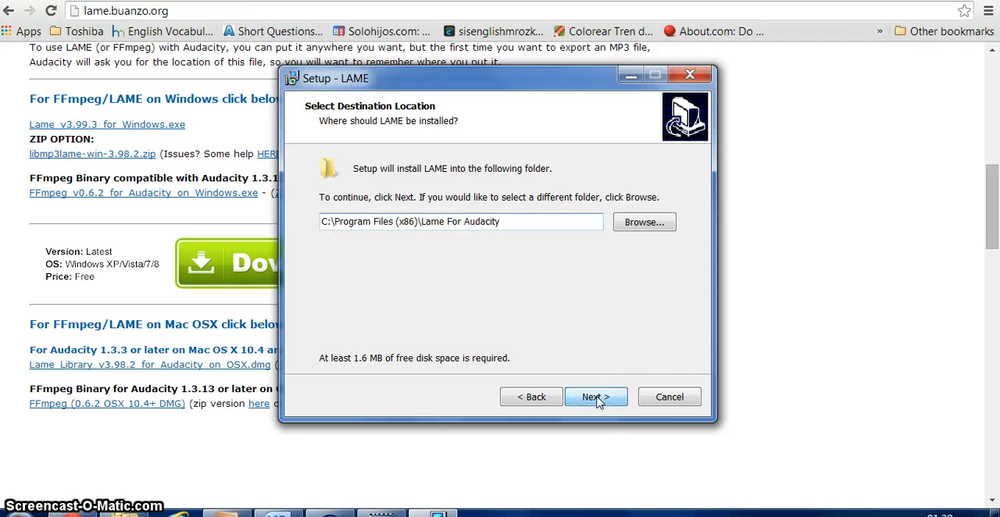
Accept the default Lame For Audacity folder, run the install and finish the wizard
{"action": "left_click", "coordinate": [597, 397]}
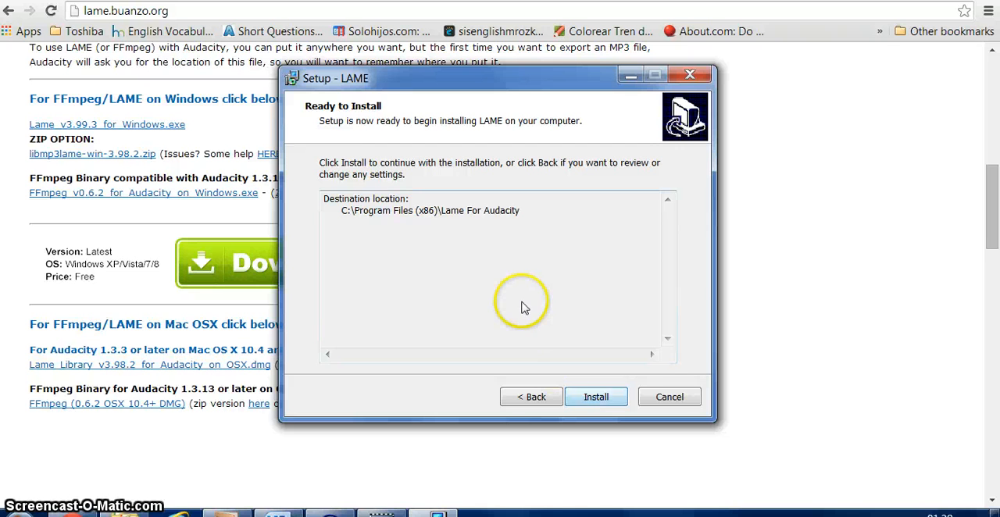
{"action": "mouse_move", "coordinate": [351, 211]}
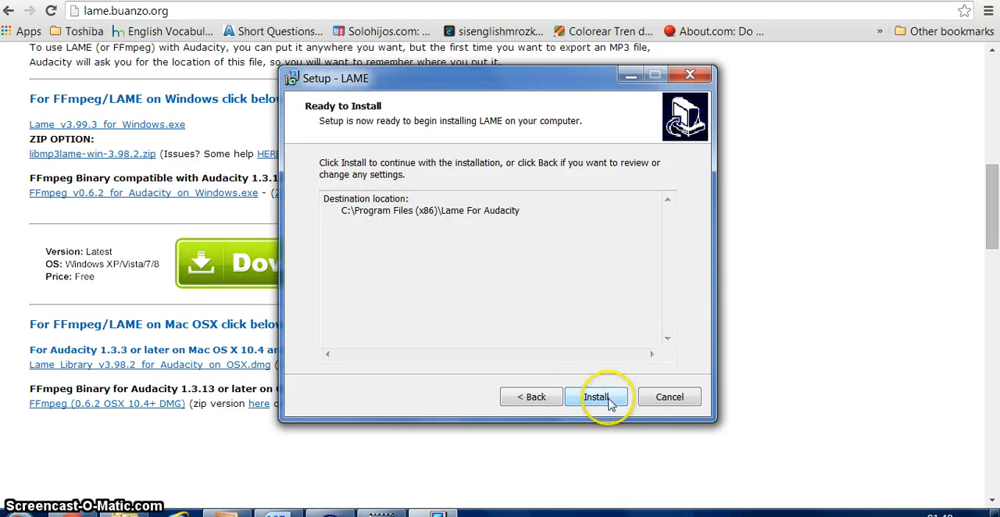
{"action": "left_click", "coordinate": [597, 397]}
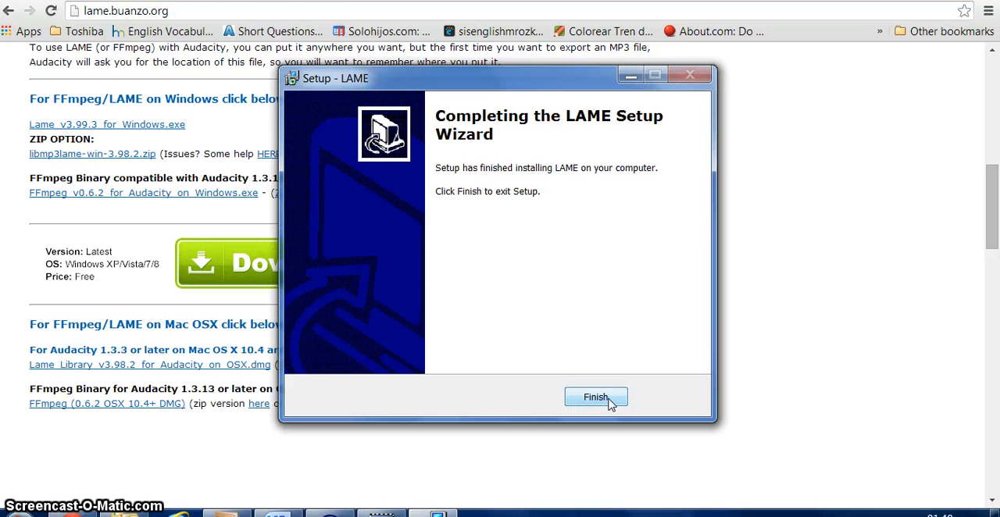
{"action": "mouse_move", "coordinate": [450, 165]}
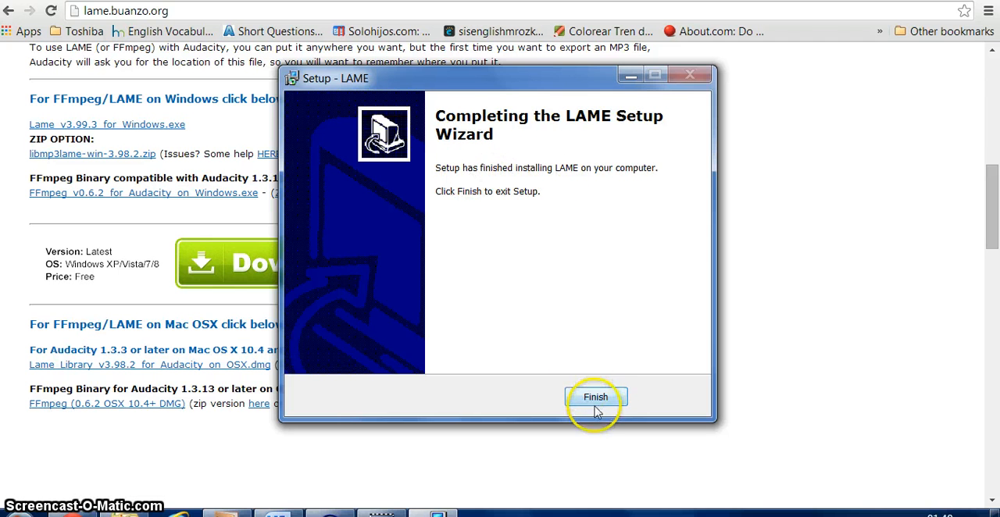
{"action": "left_click", "coordinate": [595, 396]}
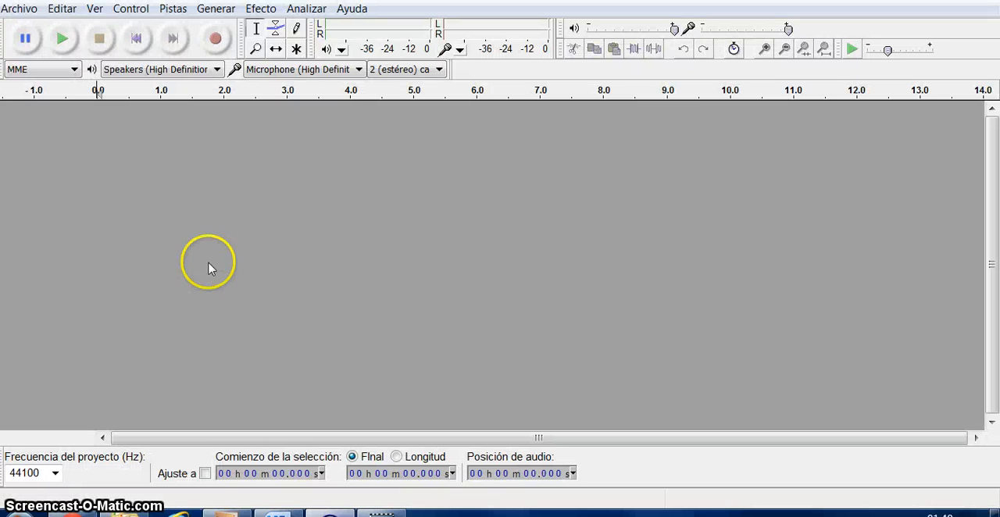
{"action": "mouse_move", "coordinate": [253, 184]}
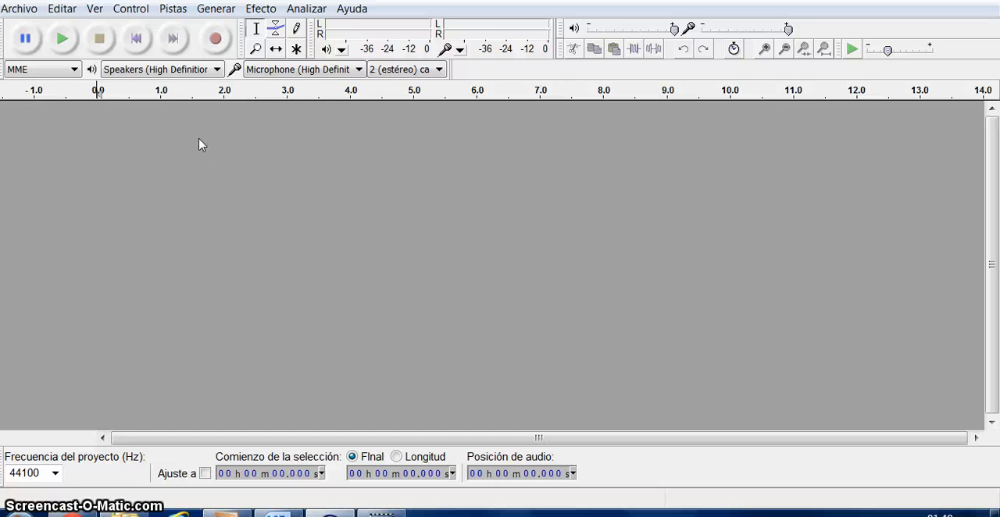
{"action": "mouse_move", "coordinate": [209, 145]}
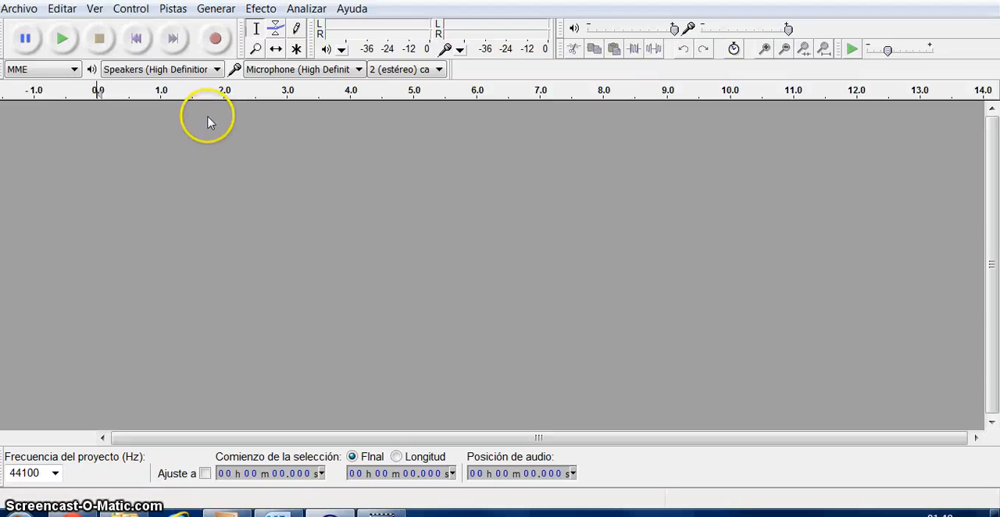
{"action": "mouse_move", "coordinate": [216, 39]}
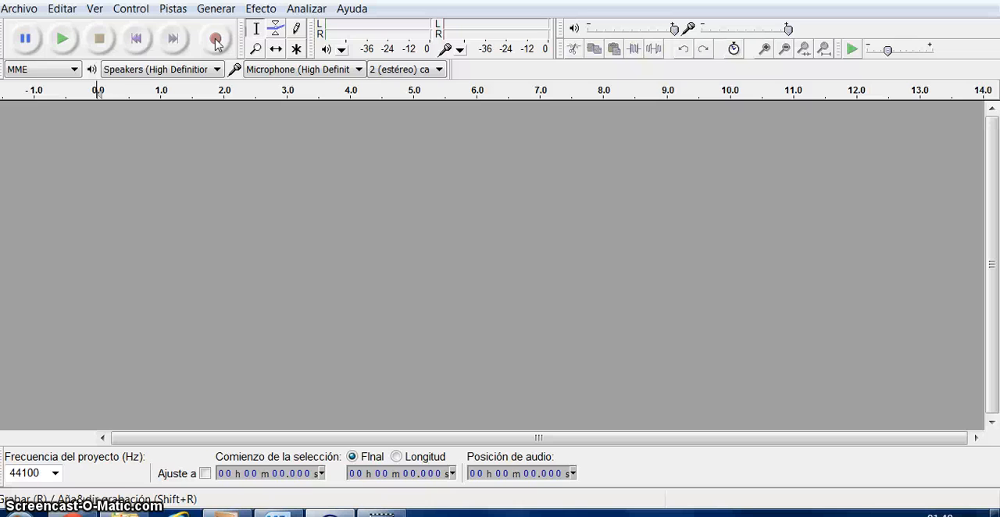
Record a stereo test clip of about eleven and a half seconds
{"action": "left_click", "coordinate": [216, 38]}
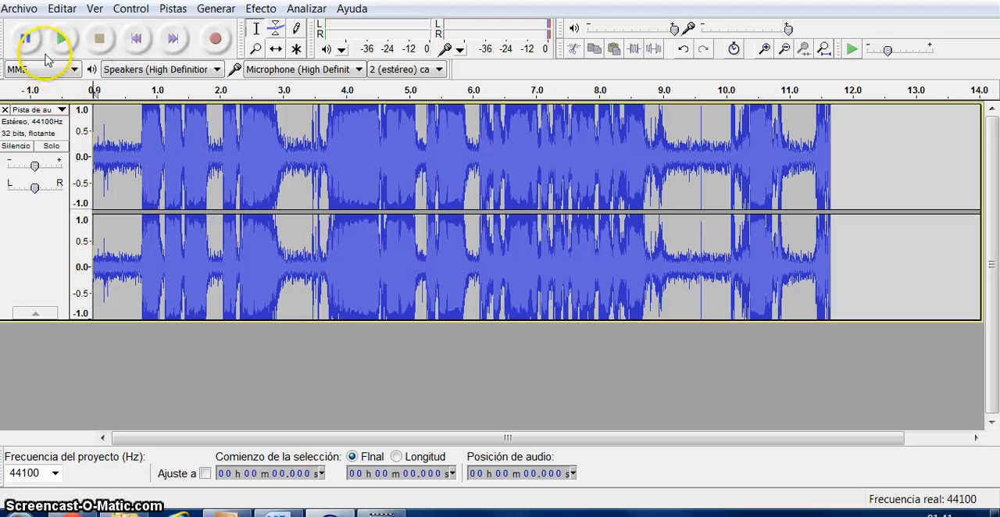
Start exporting the recording via Archivo > Exportar
{"action": "left_click", "coordinate": [19, 9]}
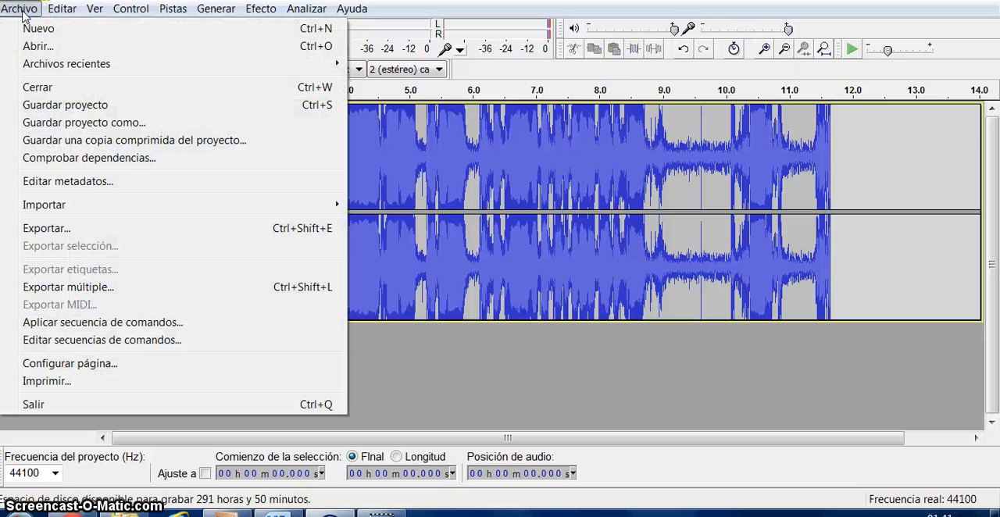
{"action": "mouse_move", "coordinate": [45, 228]}
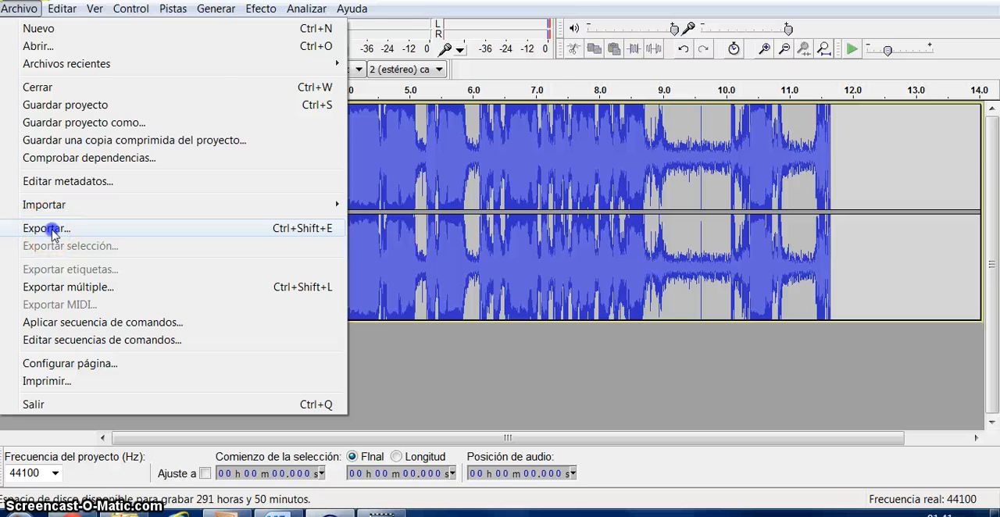
{"action": "left_click", "coordinate": [47, 228]}
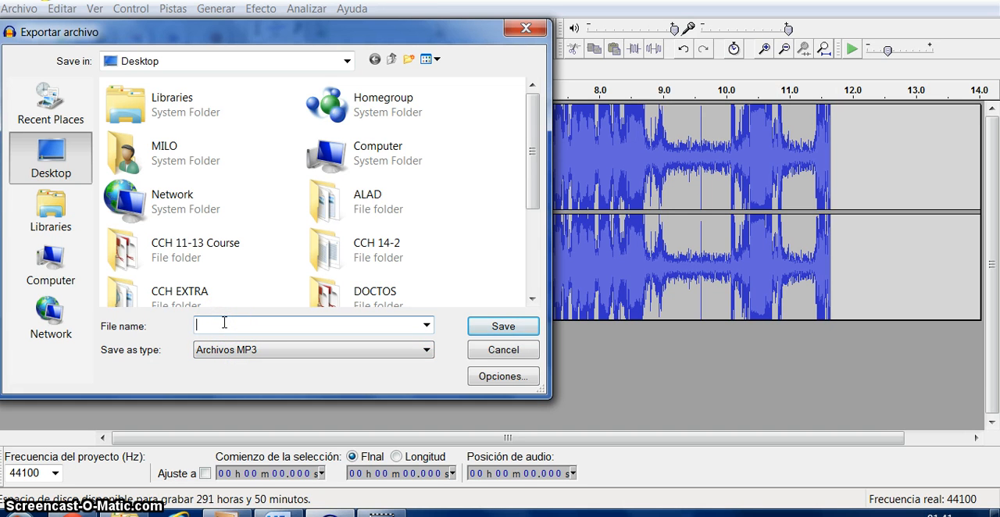
Name the export 'testmp3' as an MP3 file on the Desktop and save it
{"action": "type", "text": "tes"}
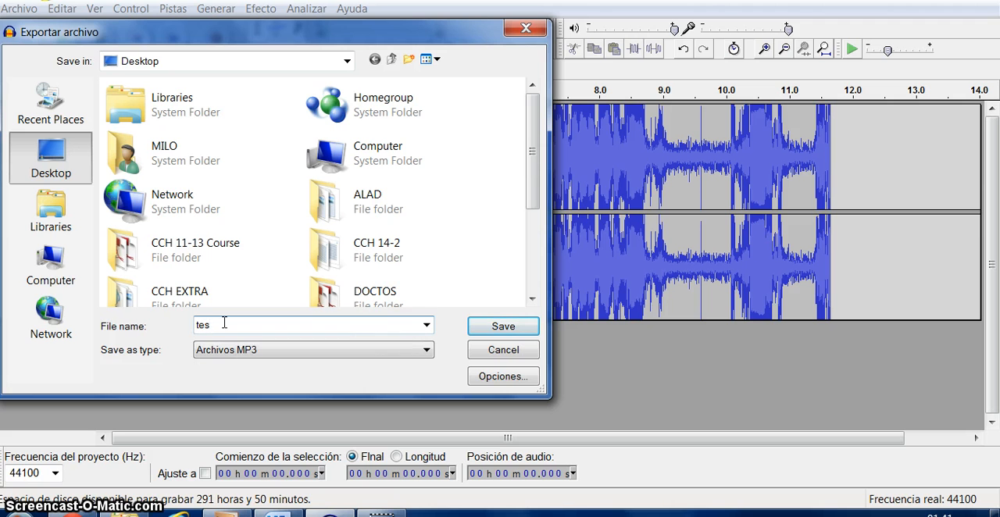
{"action": "type", "text": "tmp"}
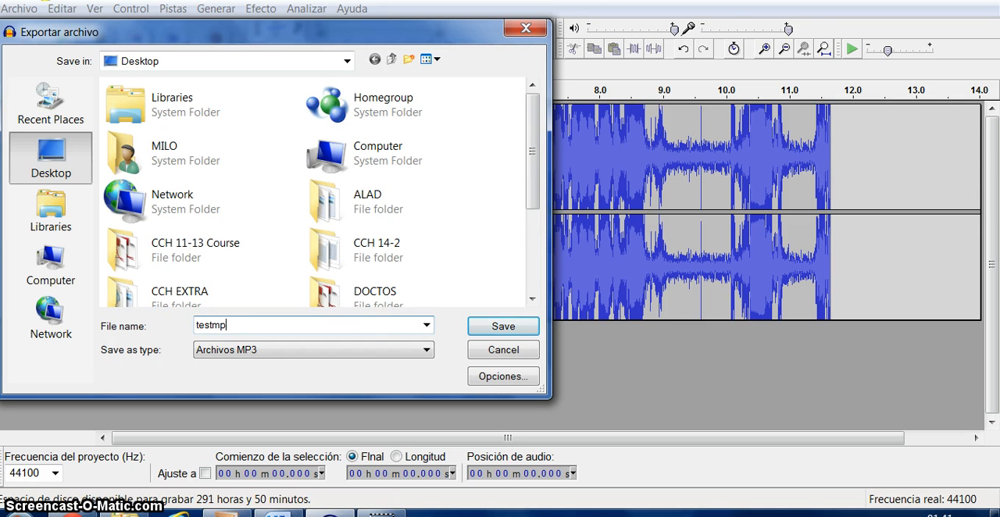
{"action": "type", "text": "3"}
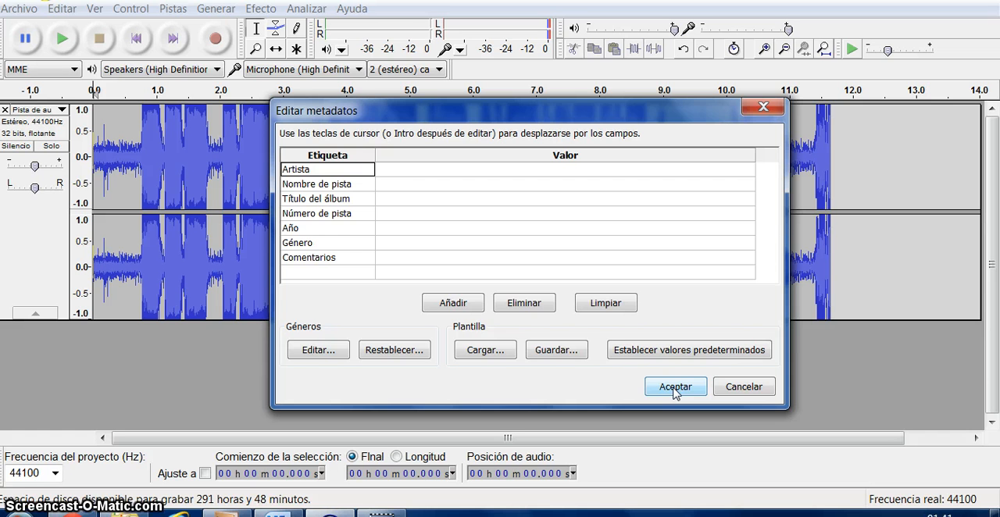
Accept the empty metadata tags so testmp3 is written to the Desktop
{"action": "left_click", "coordinate": [675, 387]}
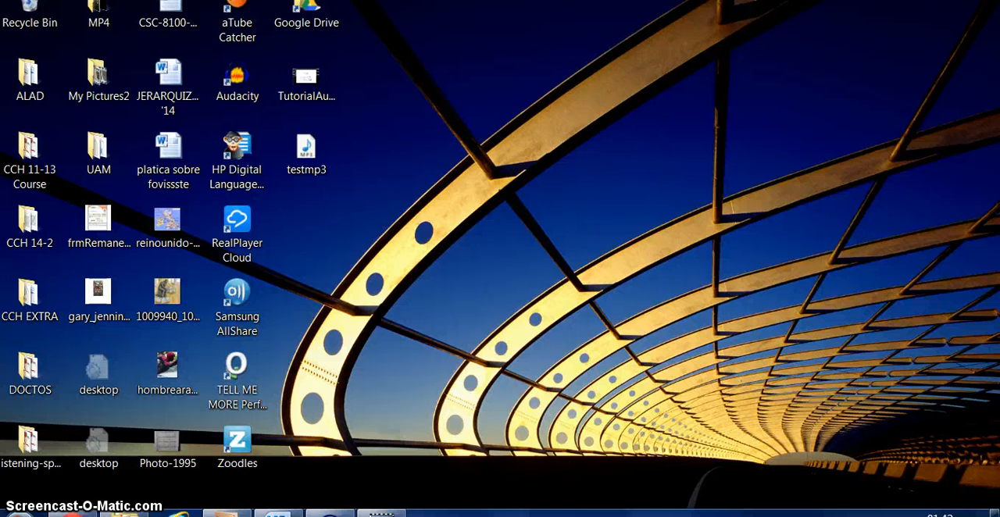
View testmp3's Properties on the desktop, confirming an MP3 Format Sound file of 183 KB
{"action": "left_click", "coordinate": [306, 149]}
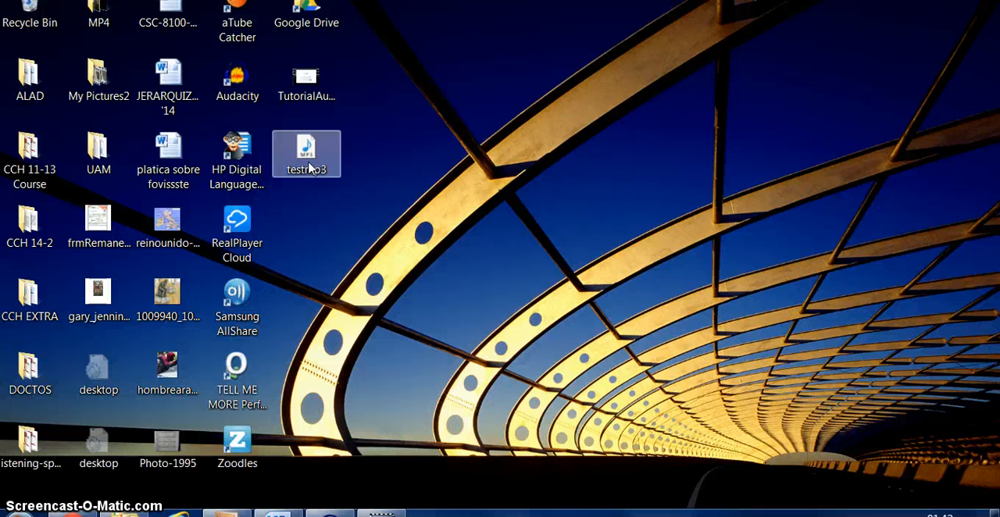
{"action": "right_click", "coordinate": [306, 153]}
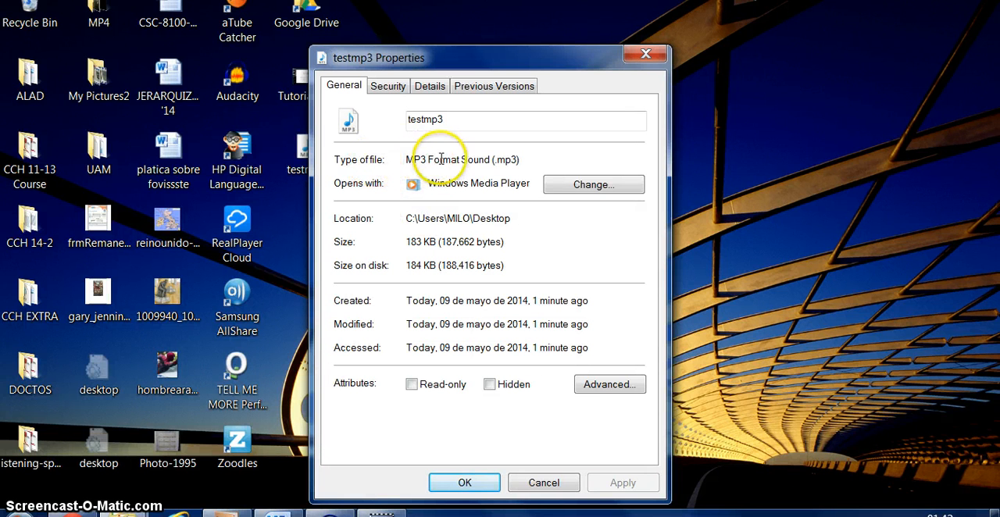
{"action": "mouse_move", "coordinate": [492, 162]}
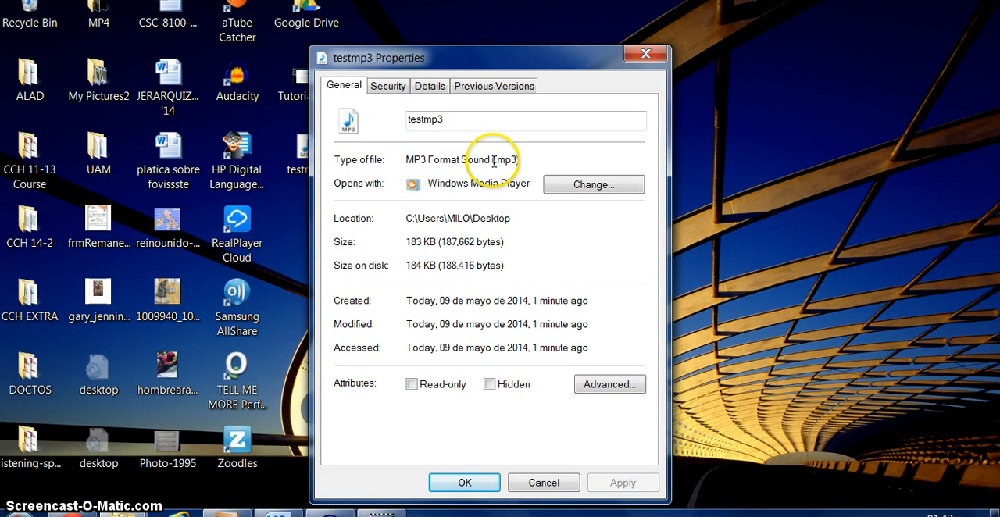
{"action": "left_click_drag", "start_coordinate": [490, 57], "coordinate": [515, 12]}
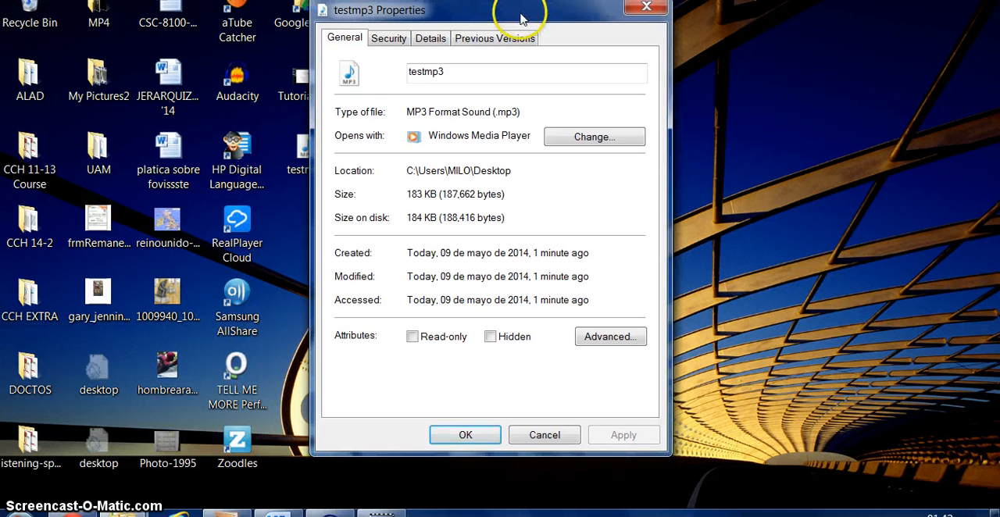